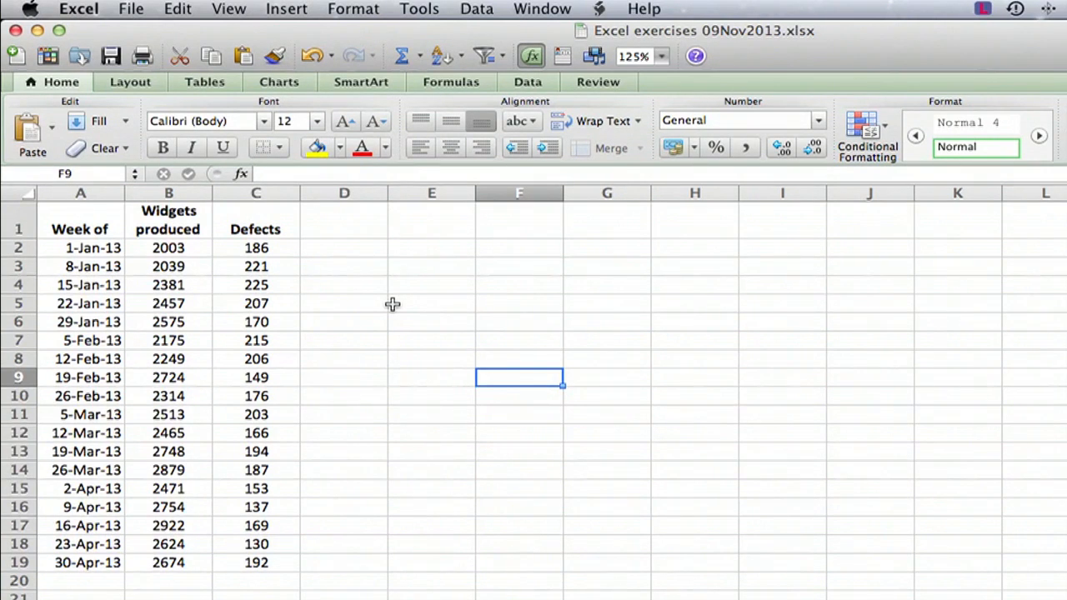
pyautogui.moveTo(187, 260)
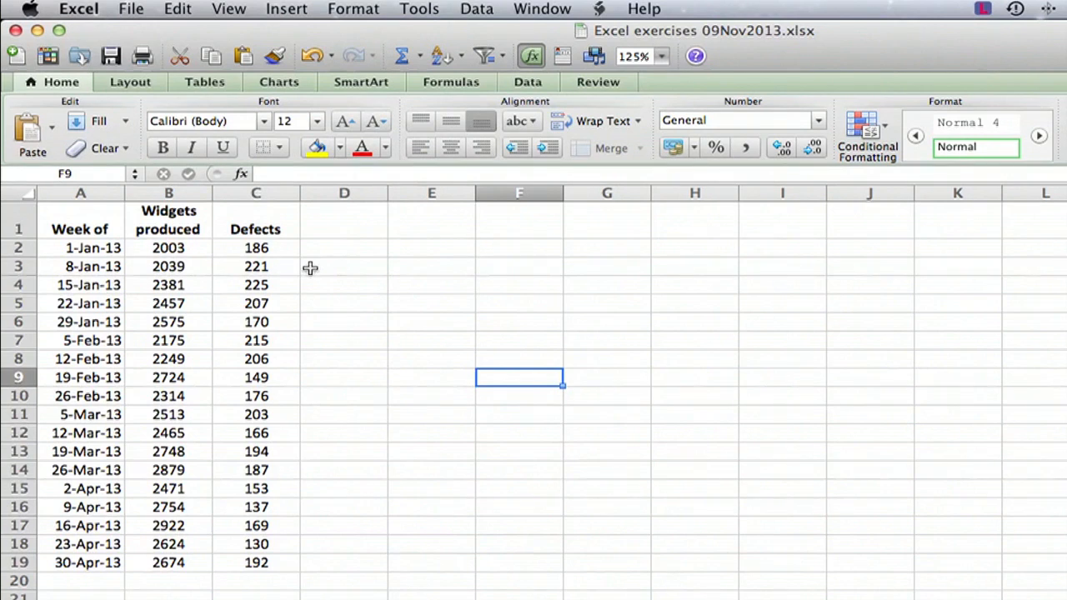
pyautogui.moveTo(442, 289)
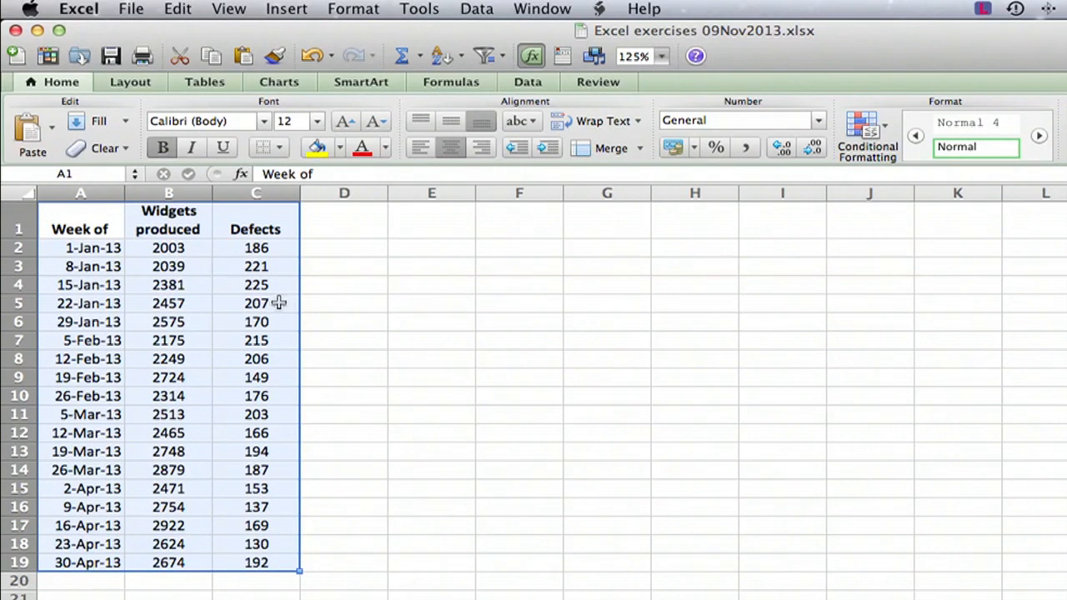
pyautogui.moveTo(282, 108)
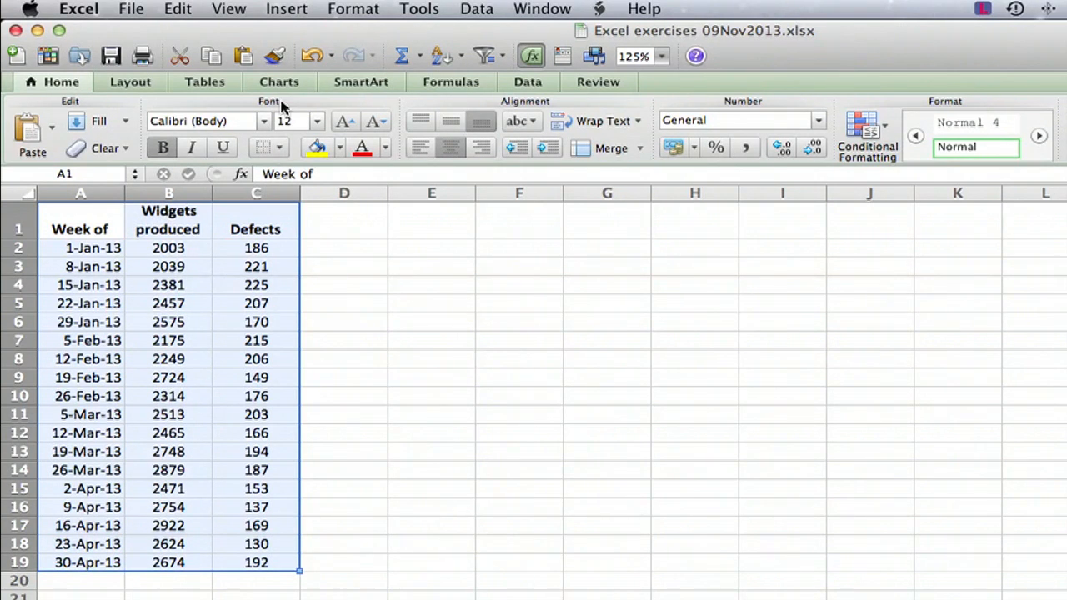
# - Insert a Marked Scatter chart of the weekly widgets and defects data
pyautogui.click(279, 82)
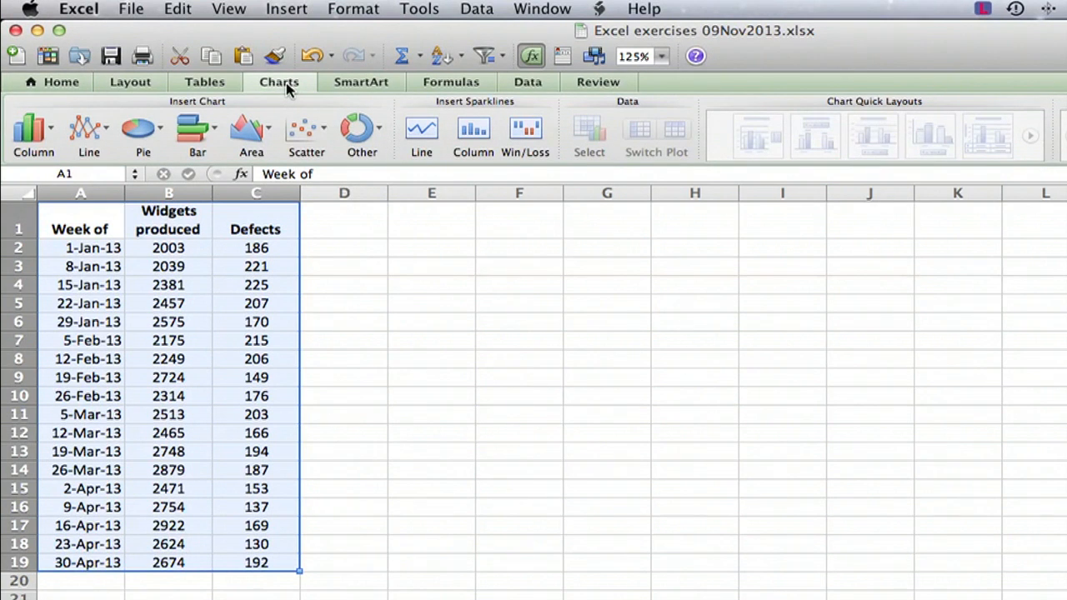
pyautogui.click(306, 133)
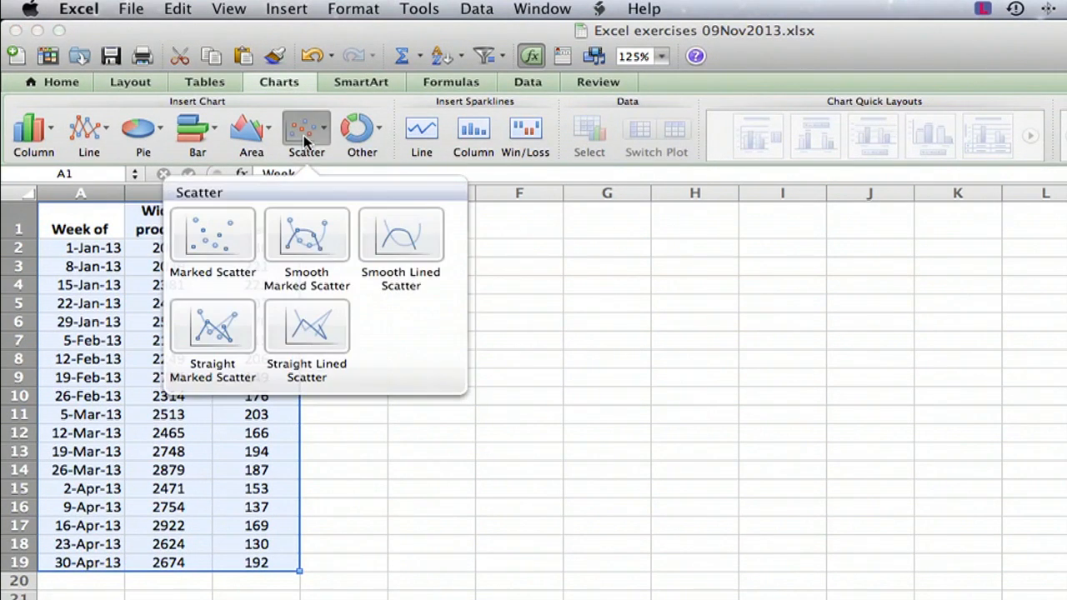
pyautogui.click(212, 235)
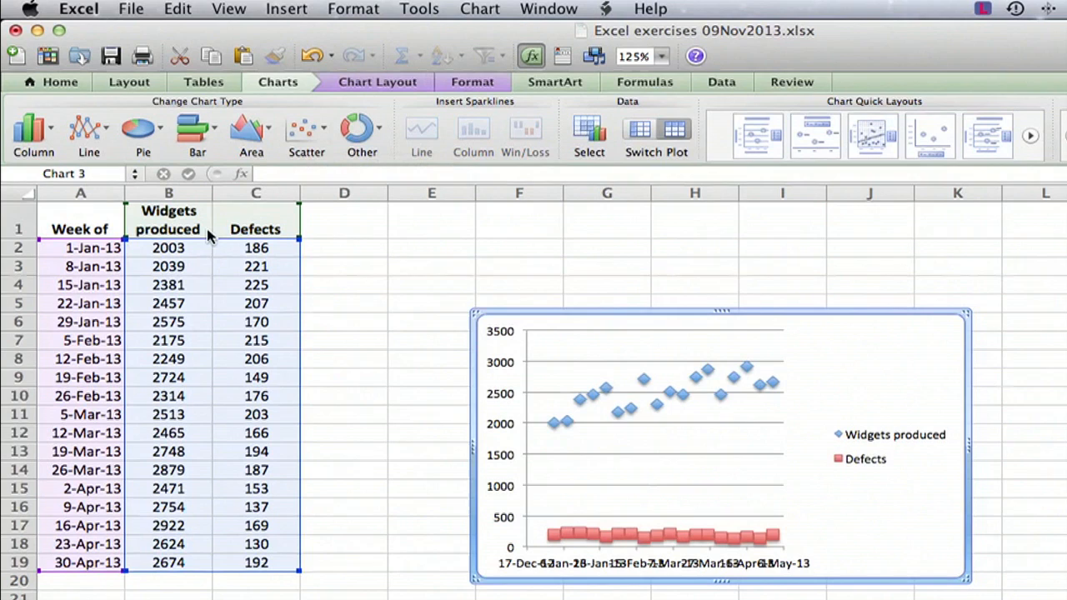
pyautogui.moveTo(560, 416)
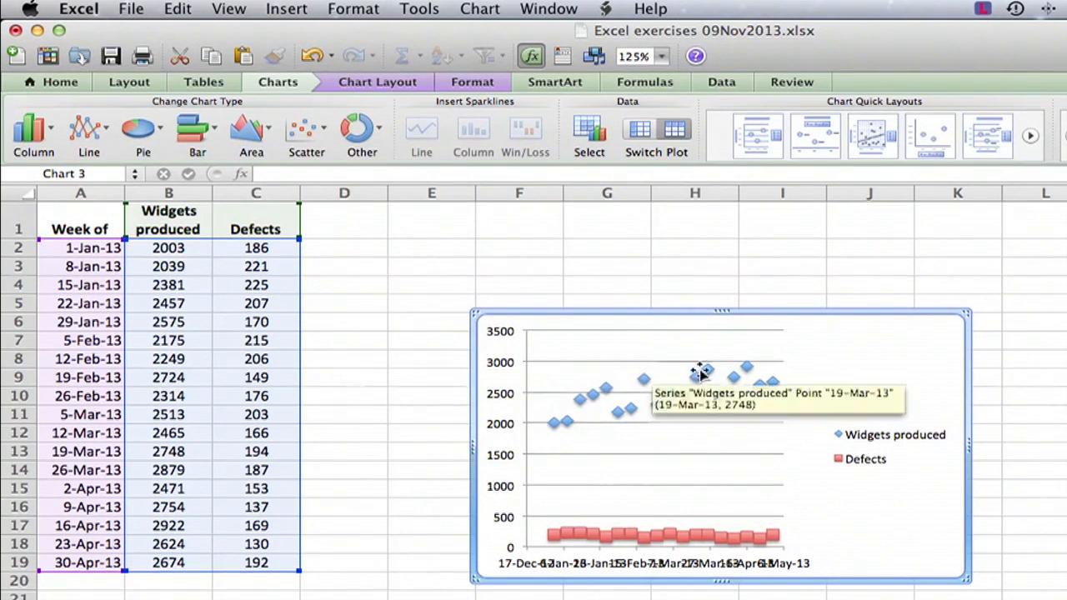
pyautogui.moveTo(553, 383)
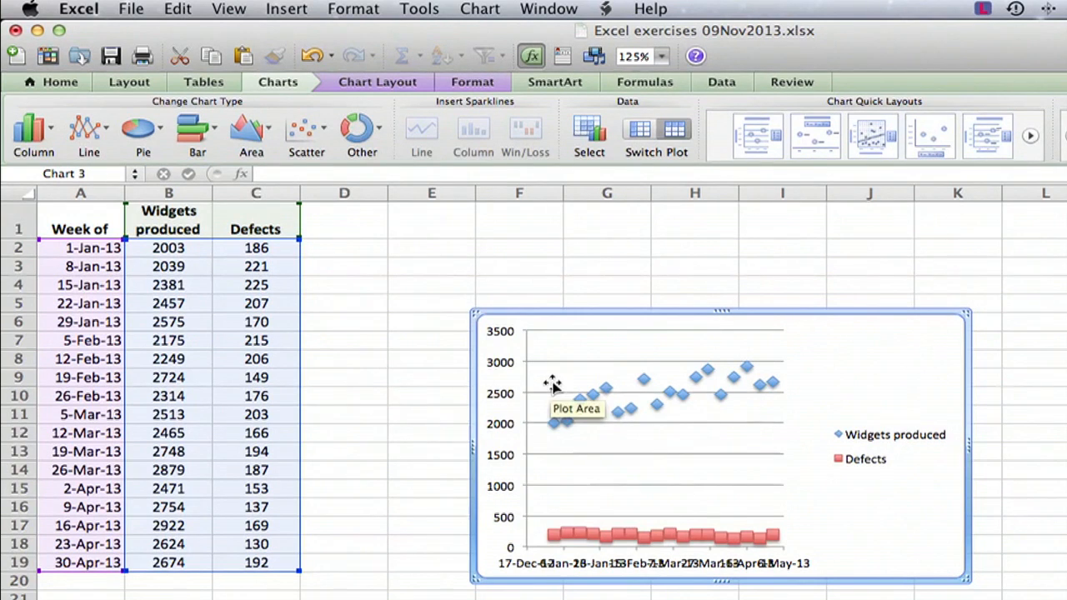
pyautogui.moveTo(667, 353)
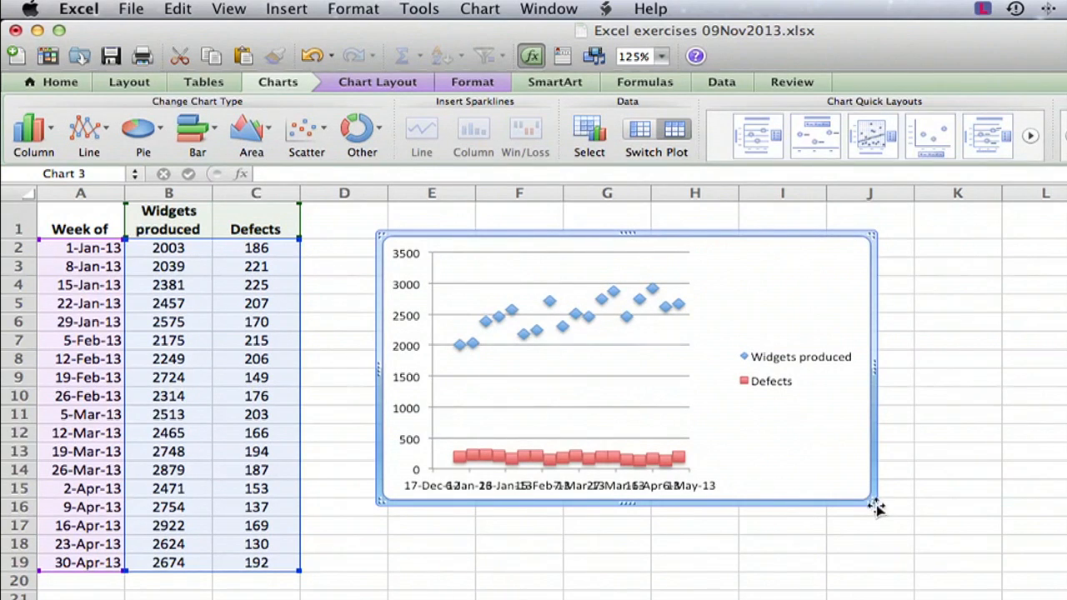
# - Drag the chart's corner handle to enlarge it across more of the sheet
pyautogui.moveTo(875, 506); pyautogui.dragTo(963, 575)
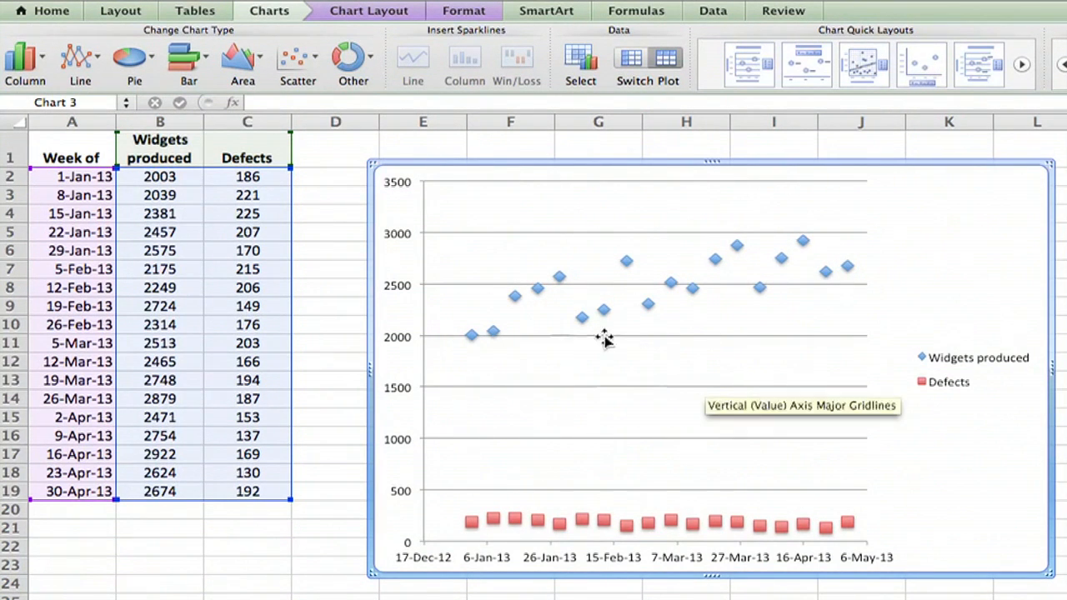
pyautogui.moveTo(558, 525)
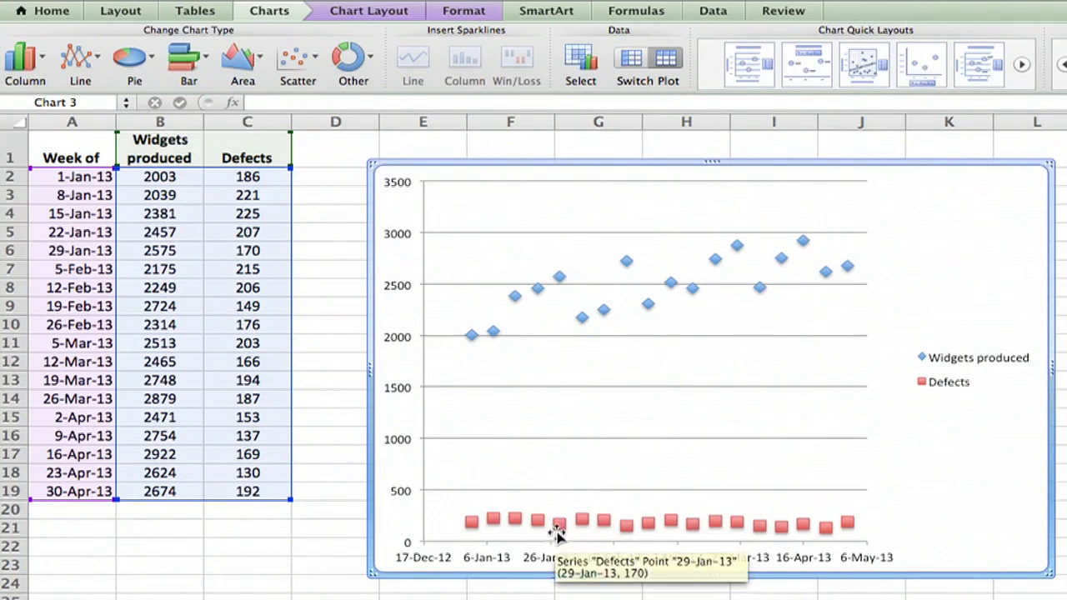
pyautogui.moveTo(571, 500)
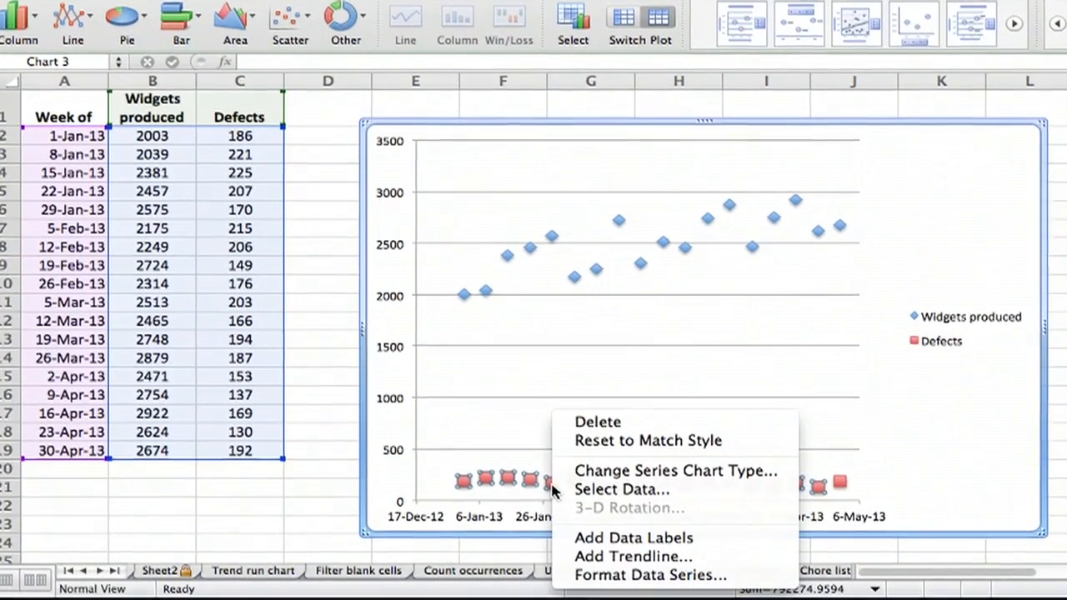
# - Move the Defects series to a secondary axis, then select that right-hand axis
pyautogui.click(650, 574)
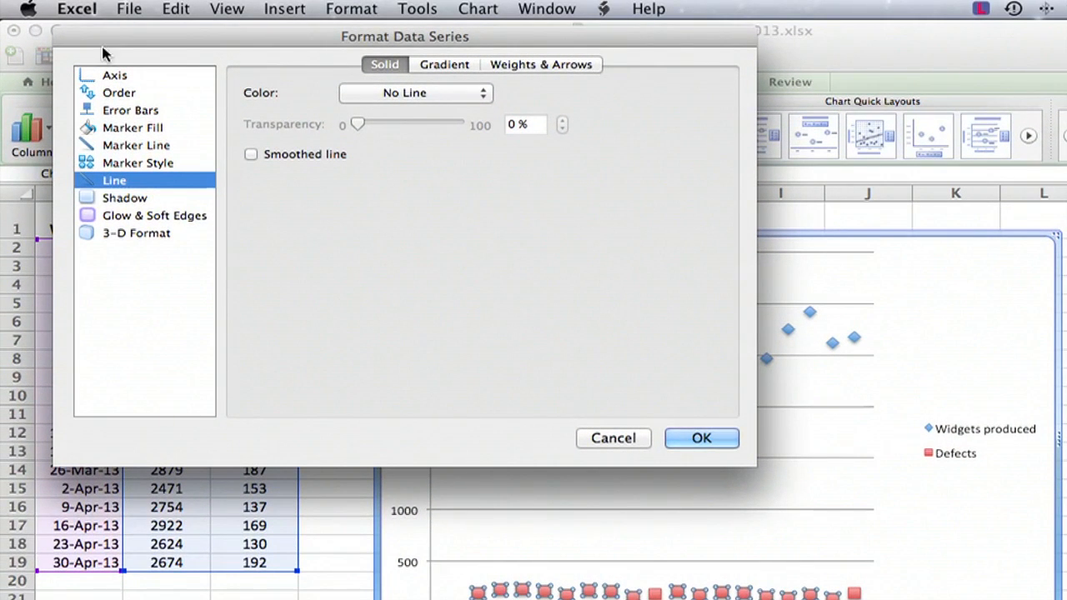
pyautogui.click(114, 75)
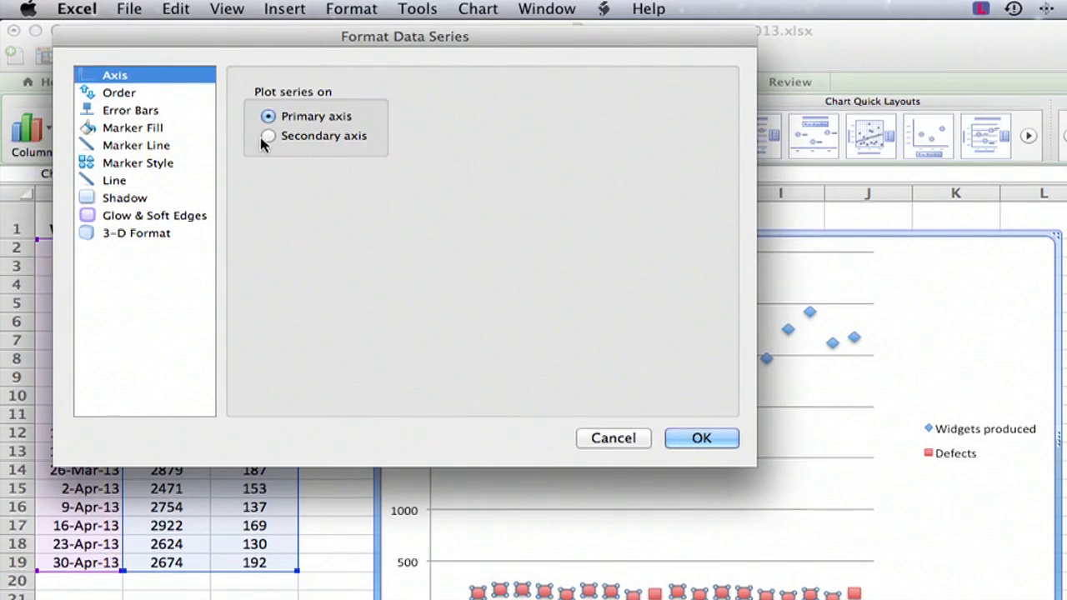
pyautogui.click(267, 135)
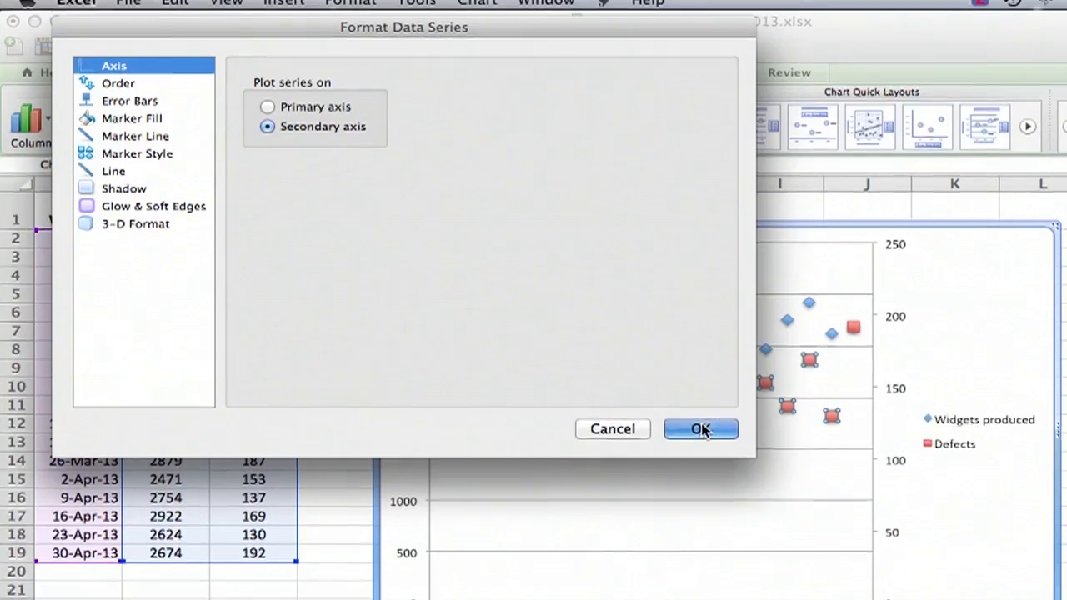
pyautogui.click(700, 428)
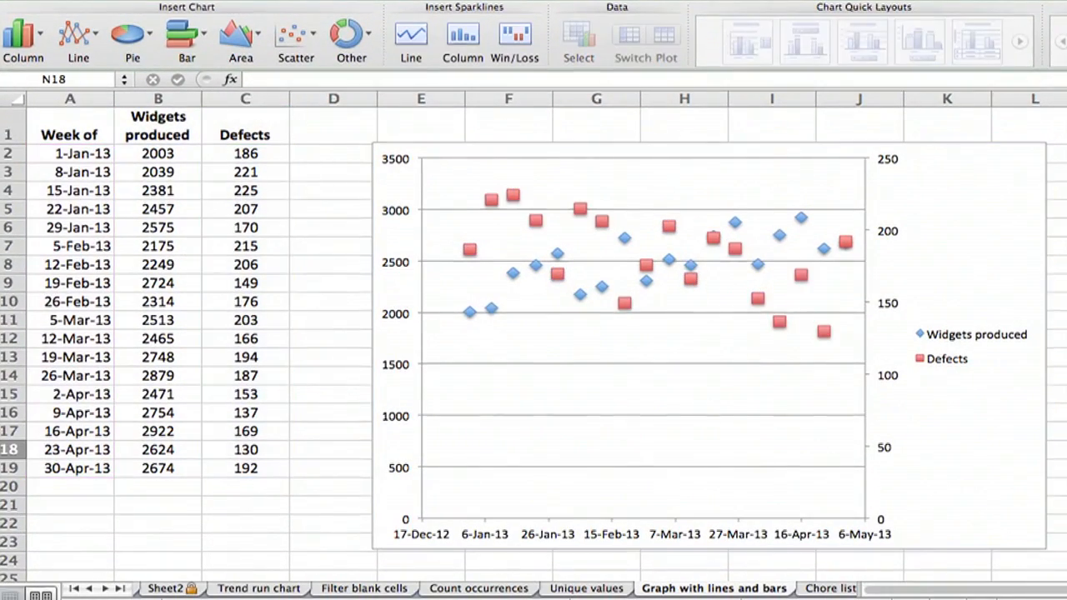
pyautogui.click(621, 350)
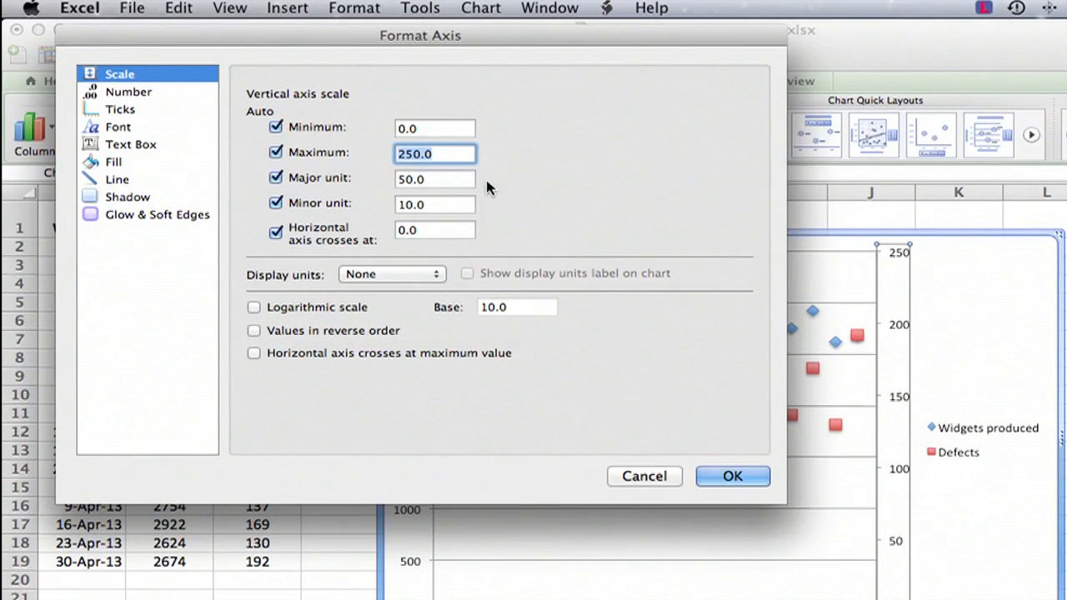
# - Set the secondary Defects axis maximum to 500
pyautogui.write('5')
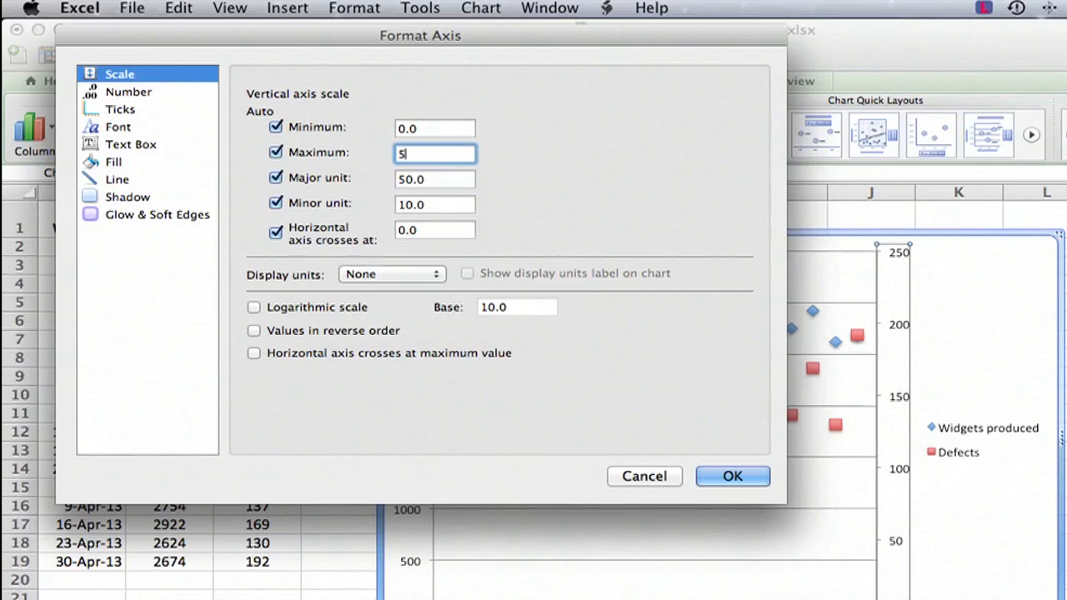
pyautogui.click(732, 476)
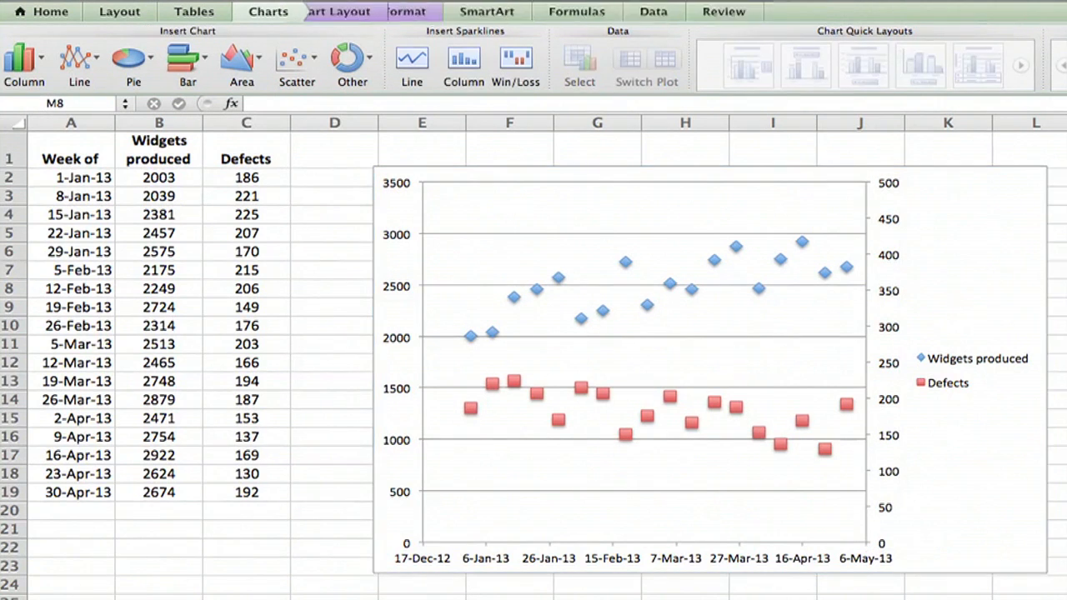
pyautogui.click(669, 396)
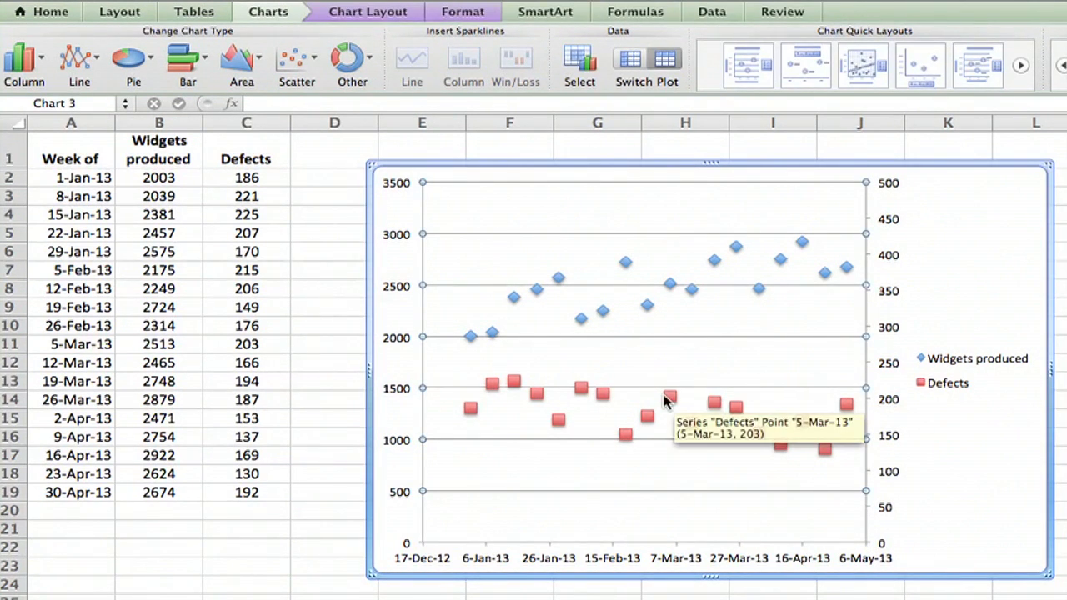
pyautogui.moveTo(820, 353)
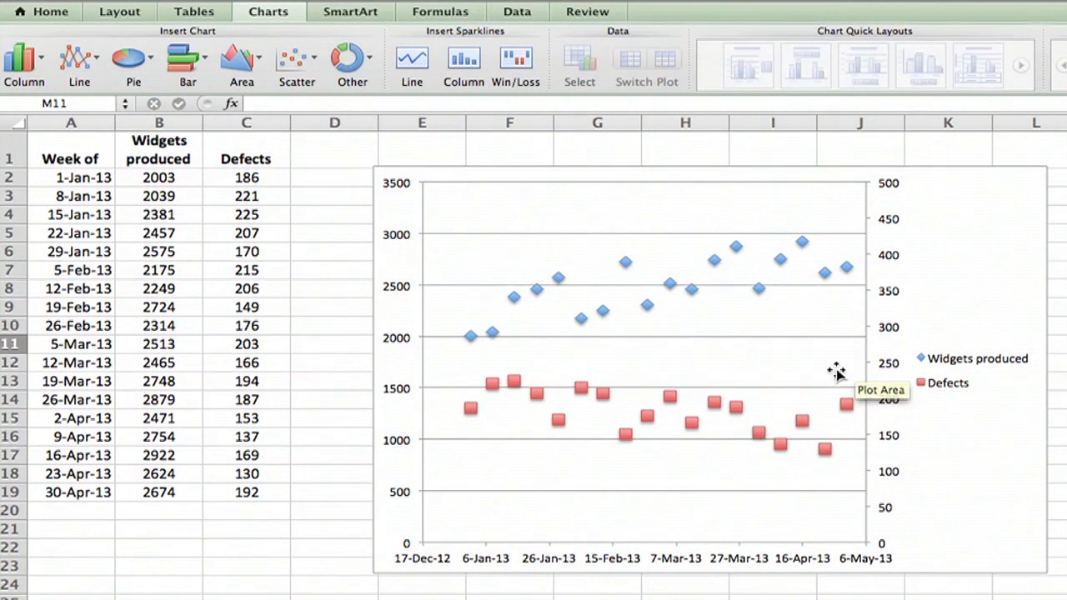
# - Change the Defects series chart type to Column
pyautogui.click(671, 394)
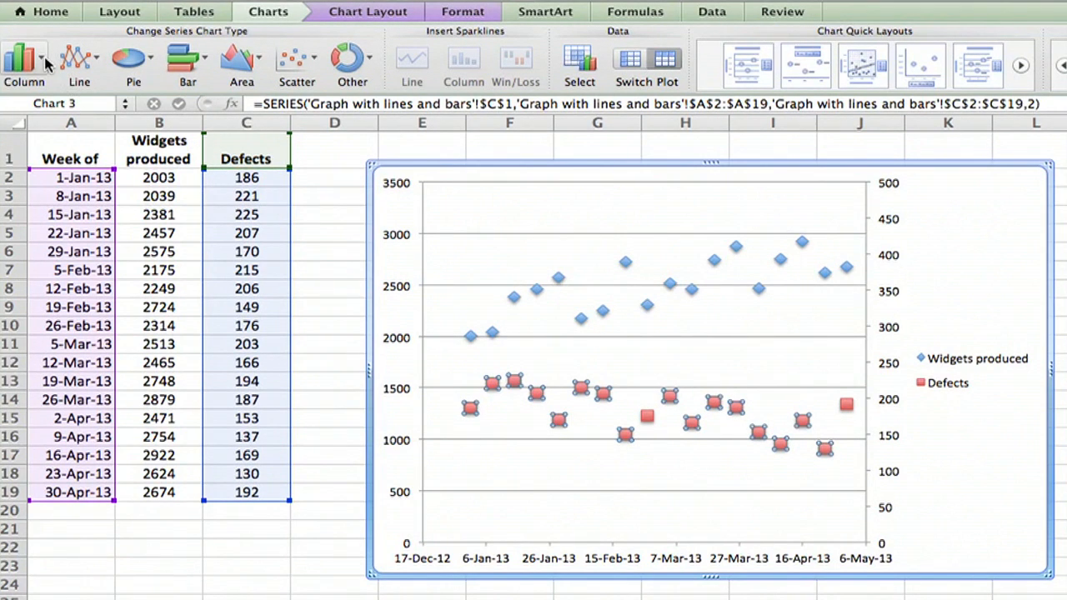
pyautogui.click(40, 58)
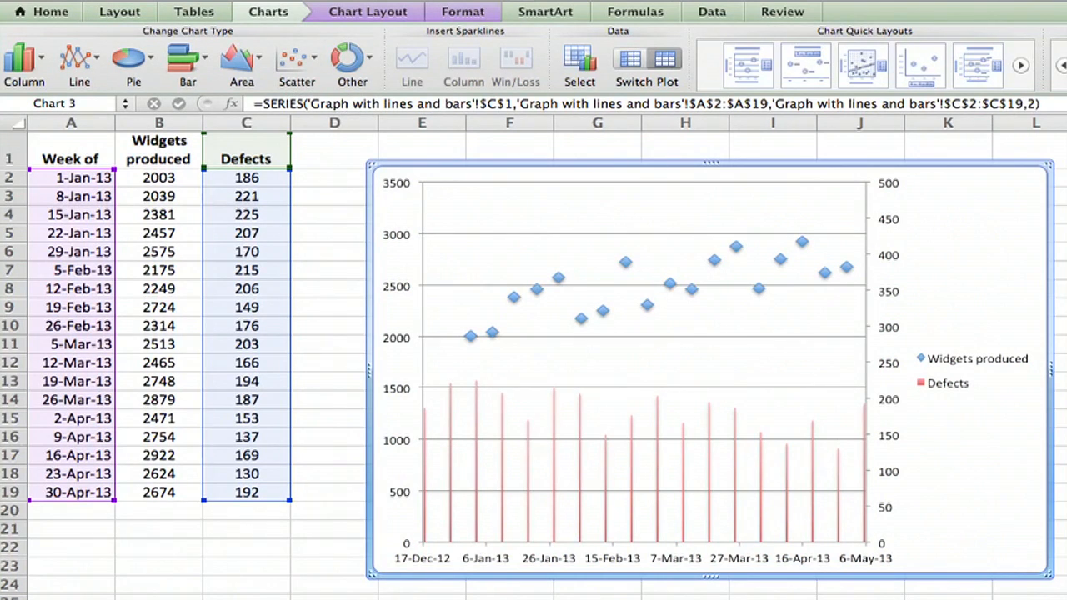
pyautogui.moveTo(778, 277)
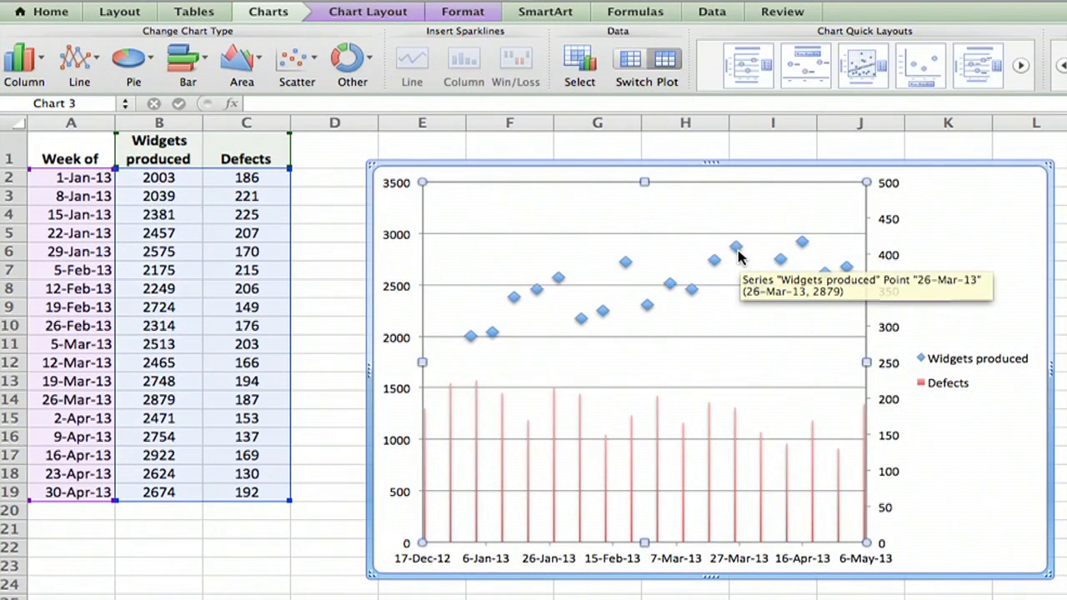
# - Give the Widgets produced series a brown connecting line
pyautogui.doubleClick(733, 246)
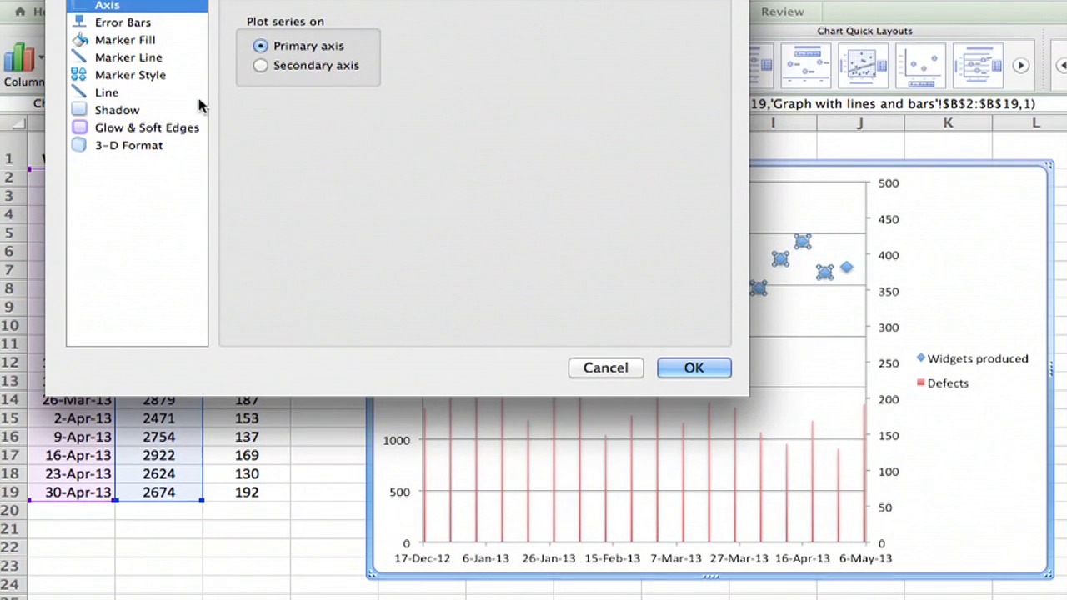
pyautogui.click(106, 93)
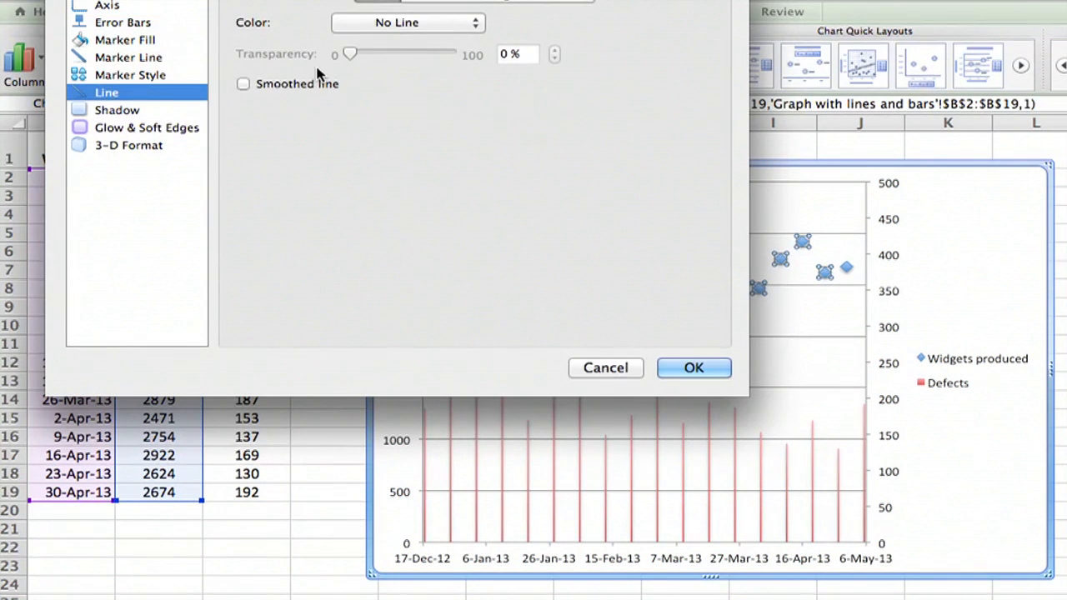
pyautogui.click(408, 23)
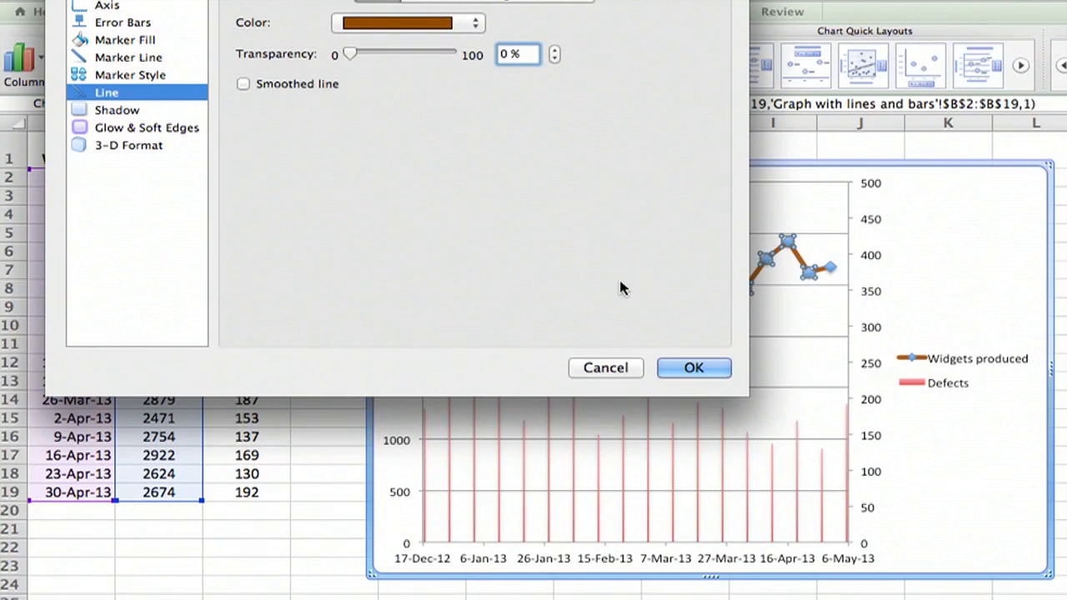
pyautogui.click(694, 368)
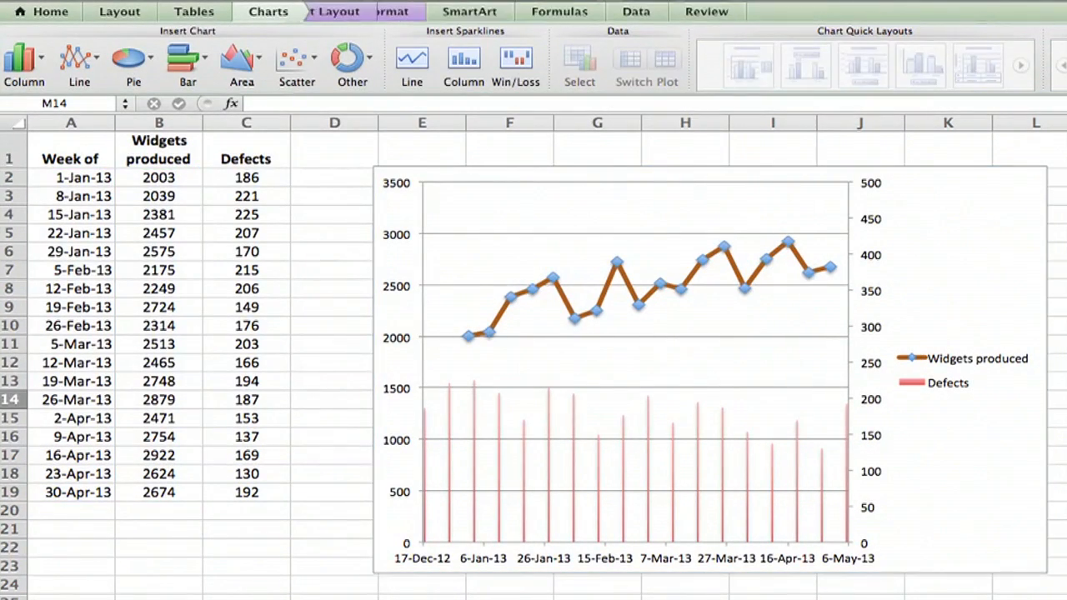
pyautogui.moveTo(1011, 231)
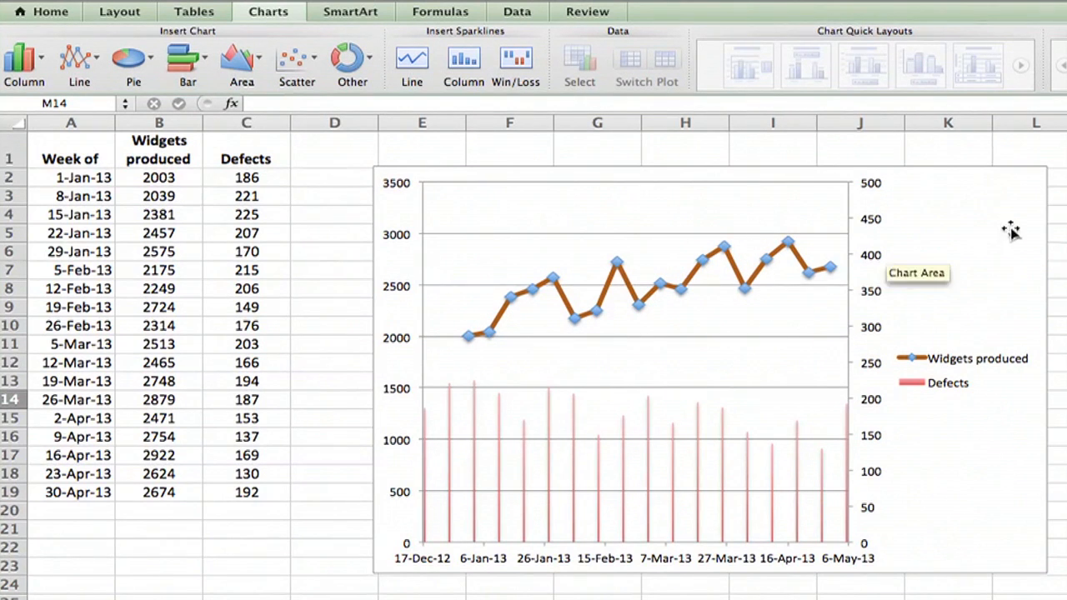